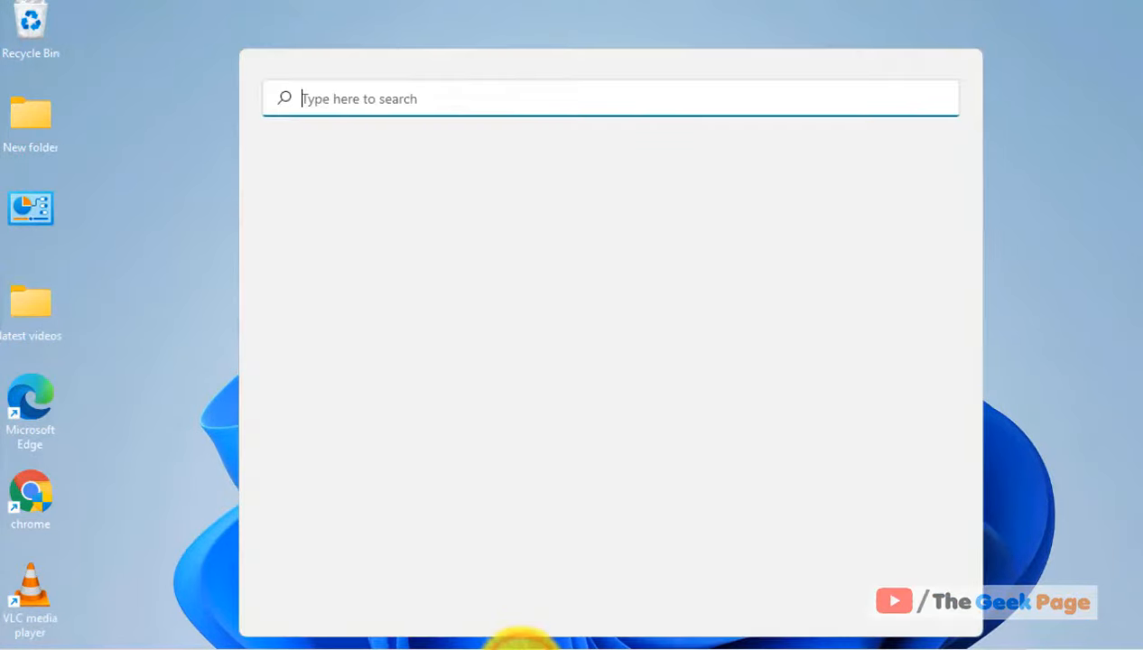
# Step: Search 'file explorer options' and open the File Explorer Options dialog
pyautogui.write('file explorer')
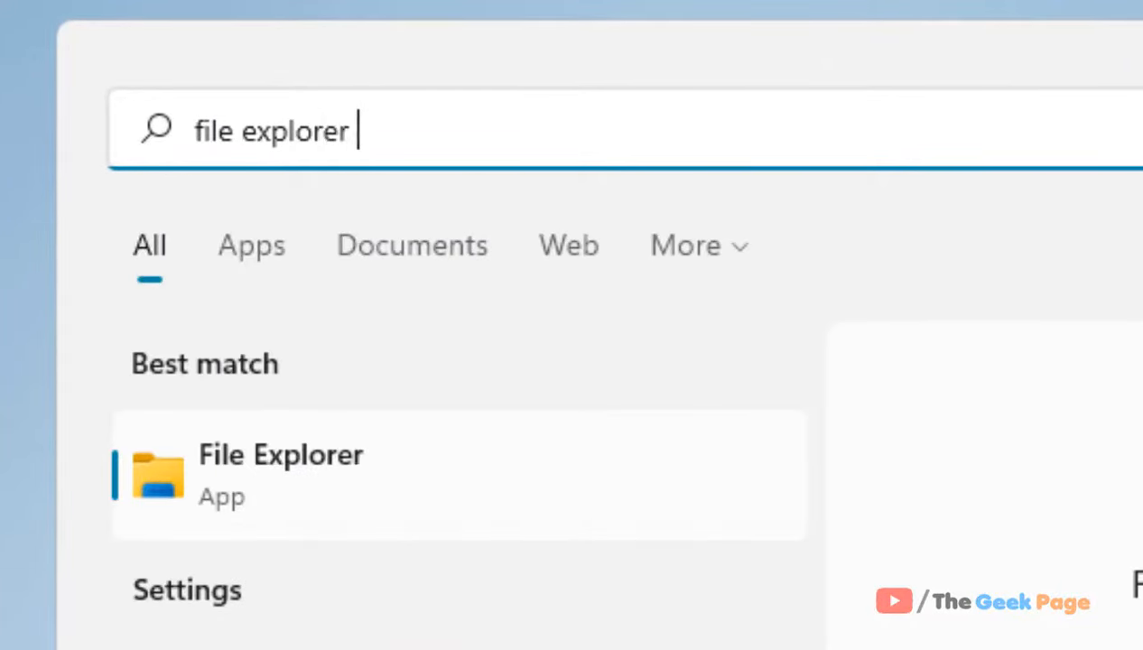
pyautogui.write('options')
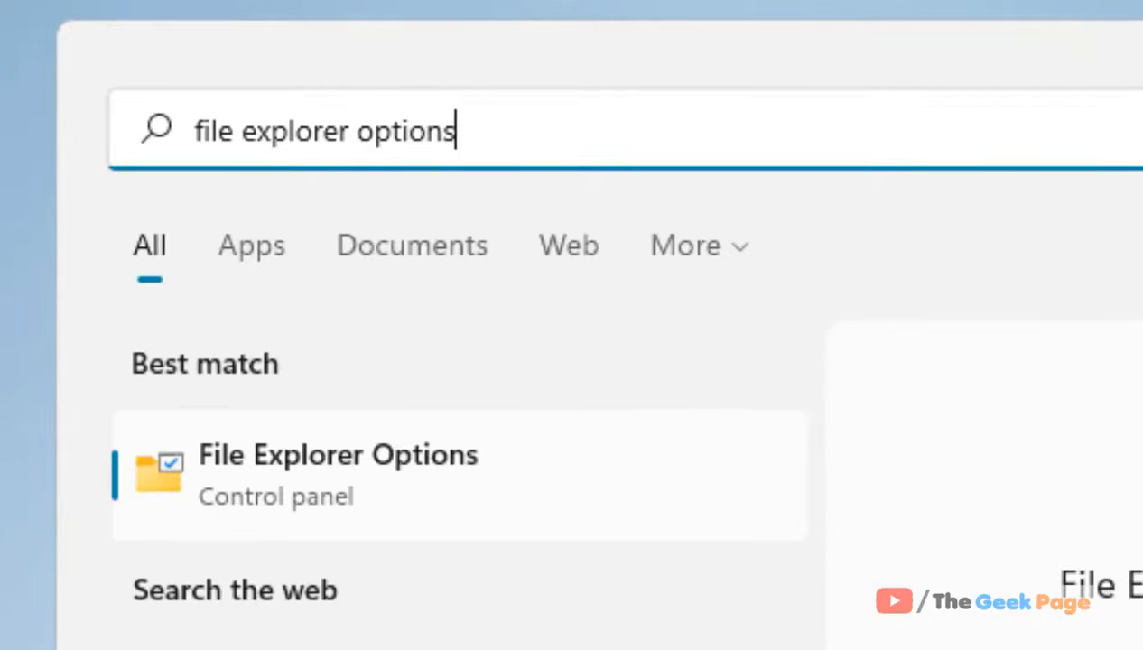
pyautogui.click(362, 461)
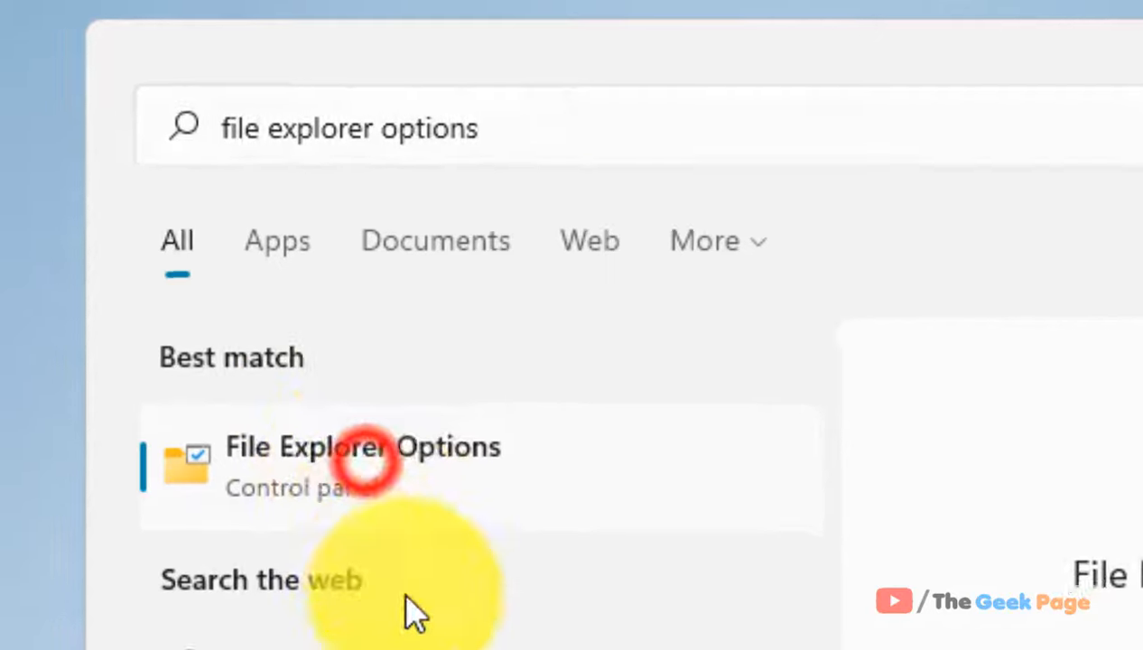
pyautogui.click(362, 446)
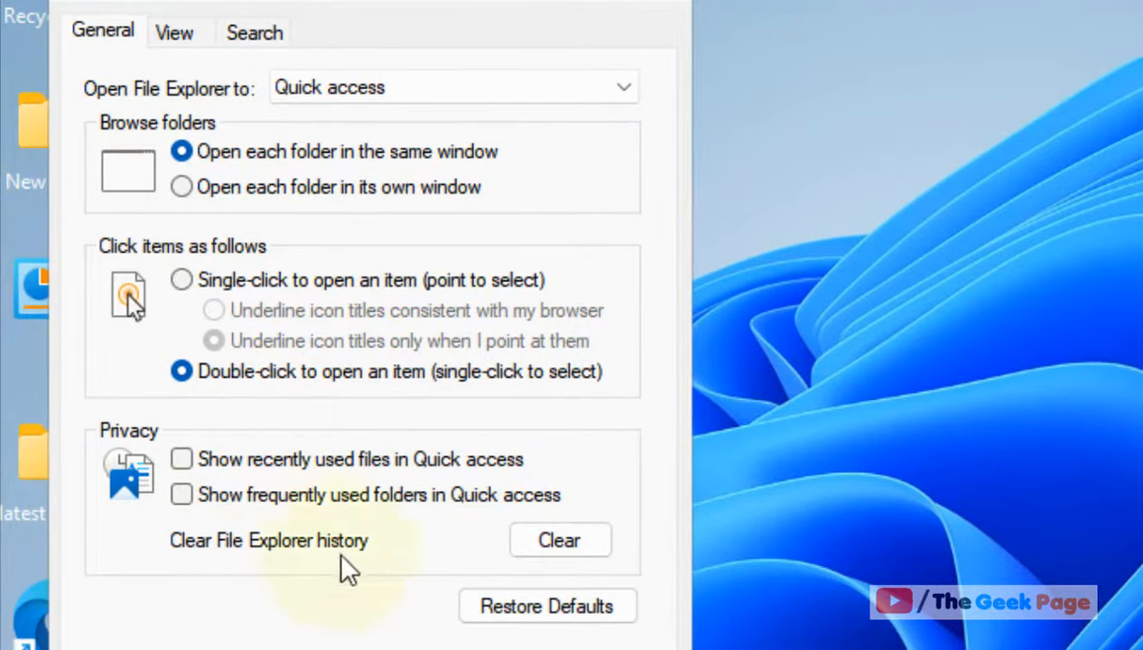
pyautogui.moveTo(559, 539)
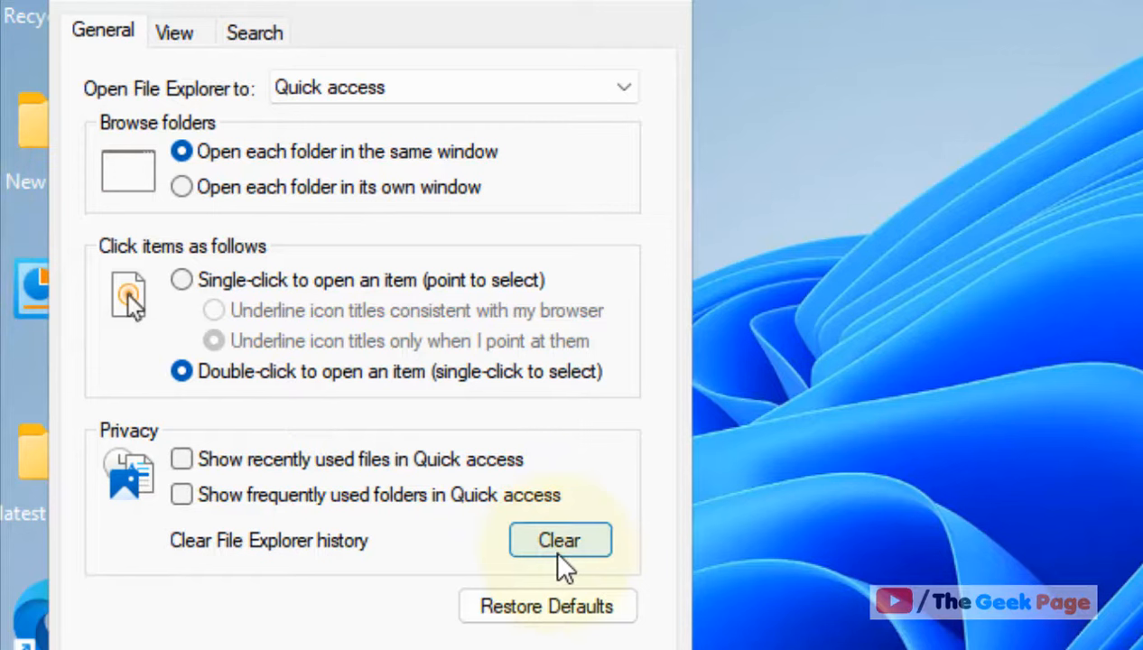
pyautogui.moveTo(853, 365)
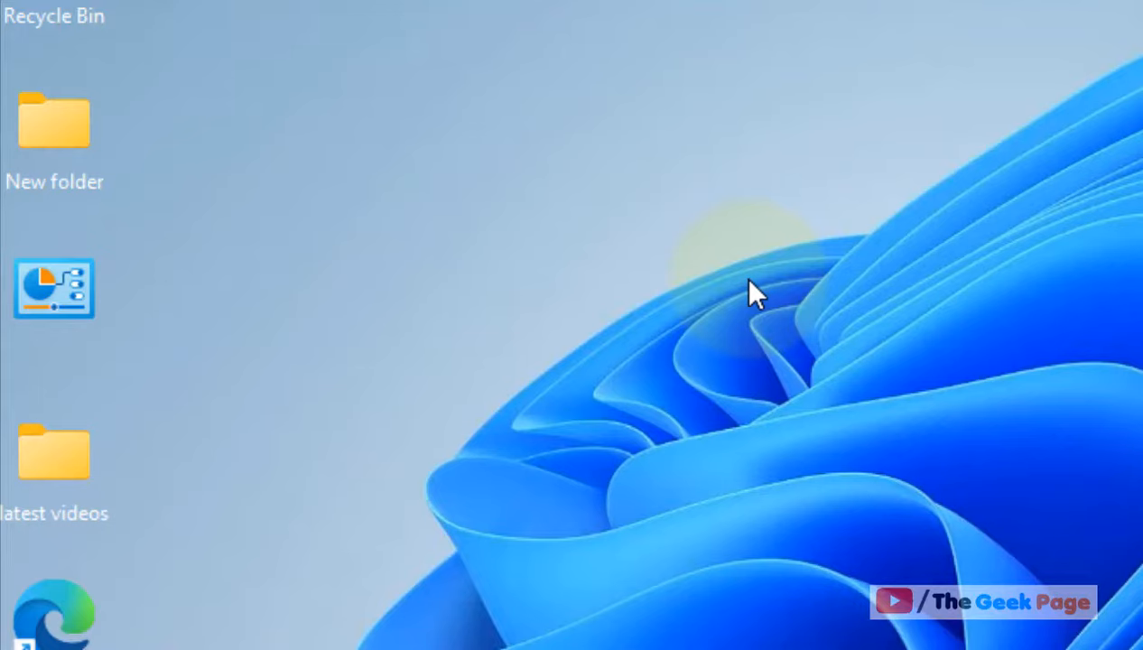
# Step: End the explorer.exe process from Task Manager's Details tab
pyautogui.press('ctrl+shift+escape')
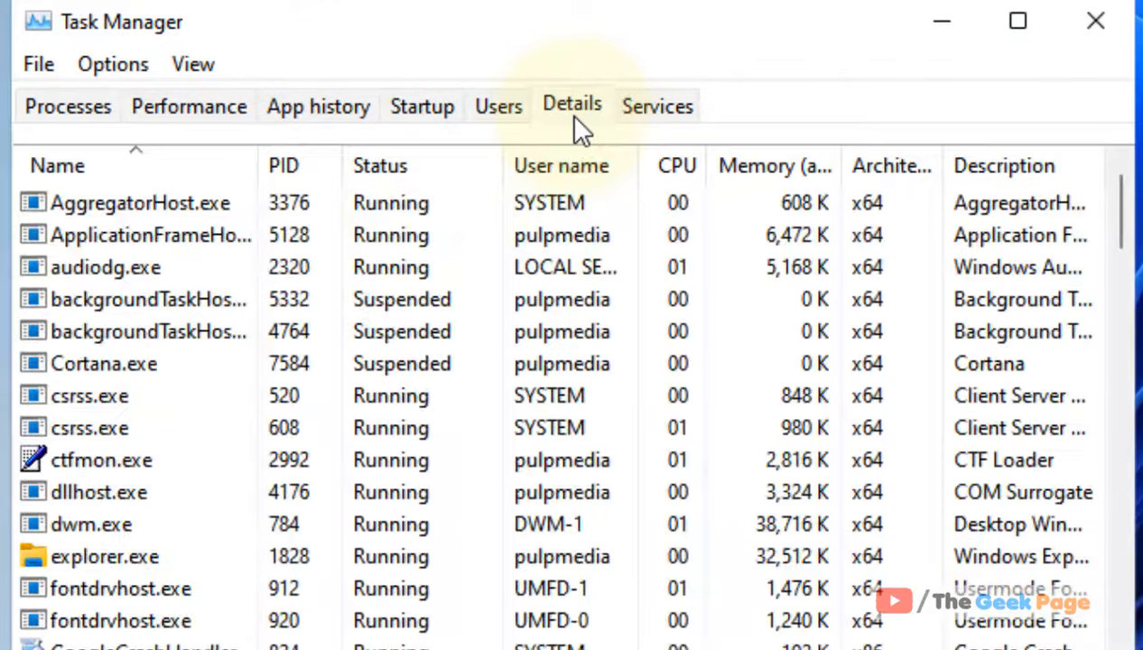
pyautogui.click(104, 556)
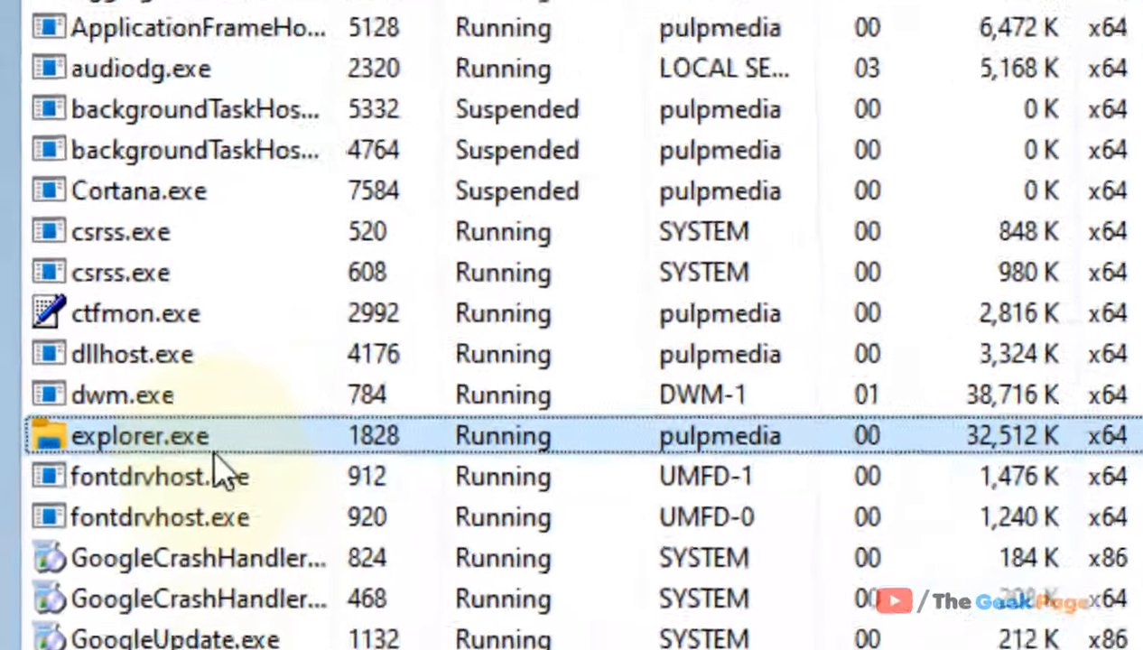
pyautogui.rightClick(142, 435)
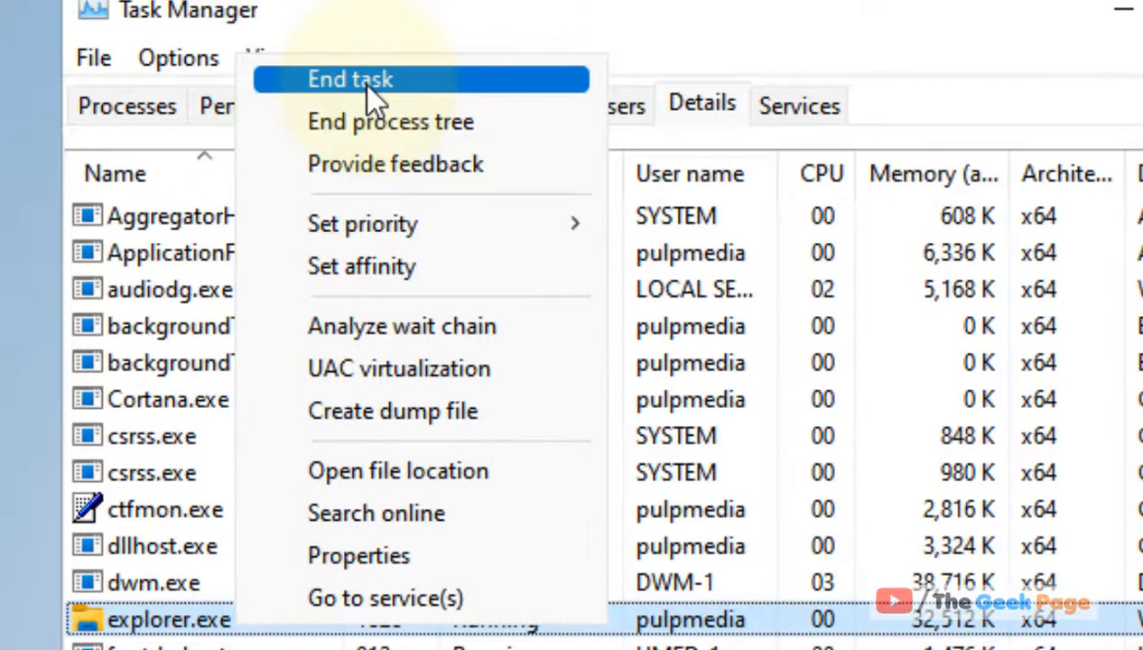
pyautogui.click(351, 78)
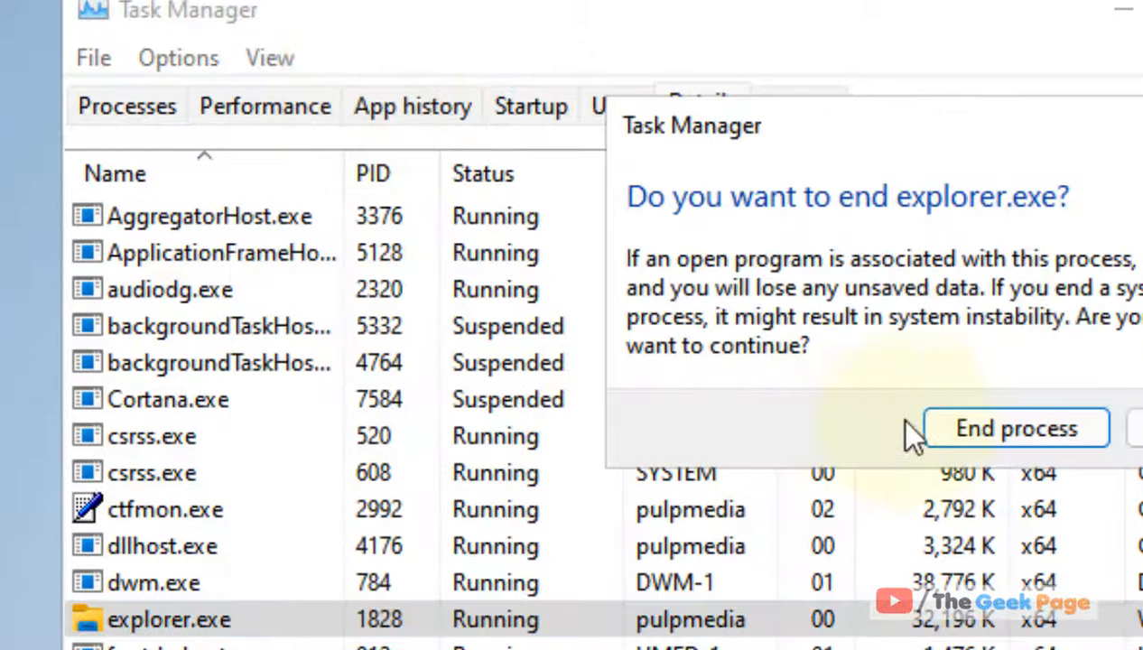
pyautogui.click(1015, 428)
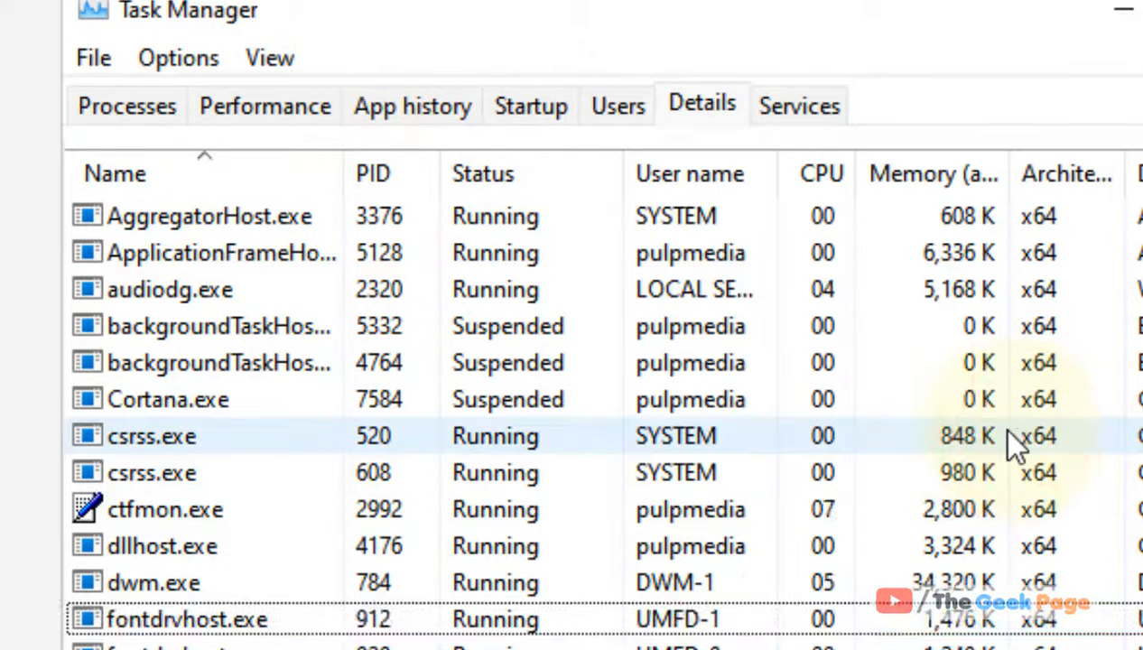
pyautogui.click(93, 57)
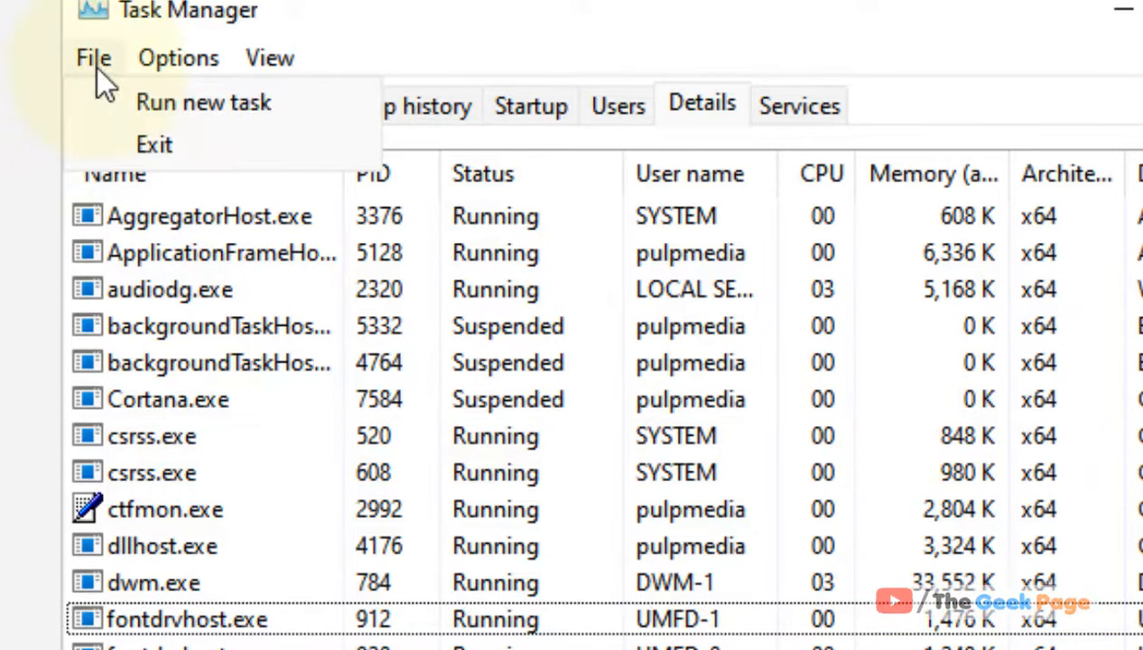
pyautogui.moveTo(203, 102)
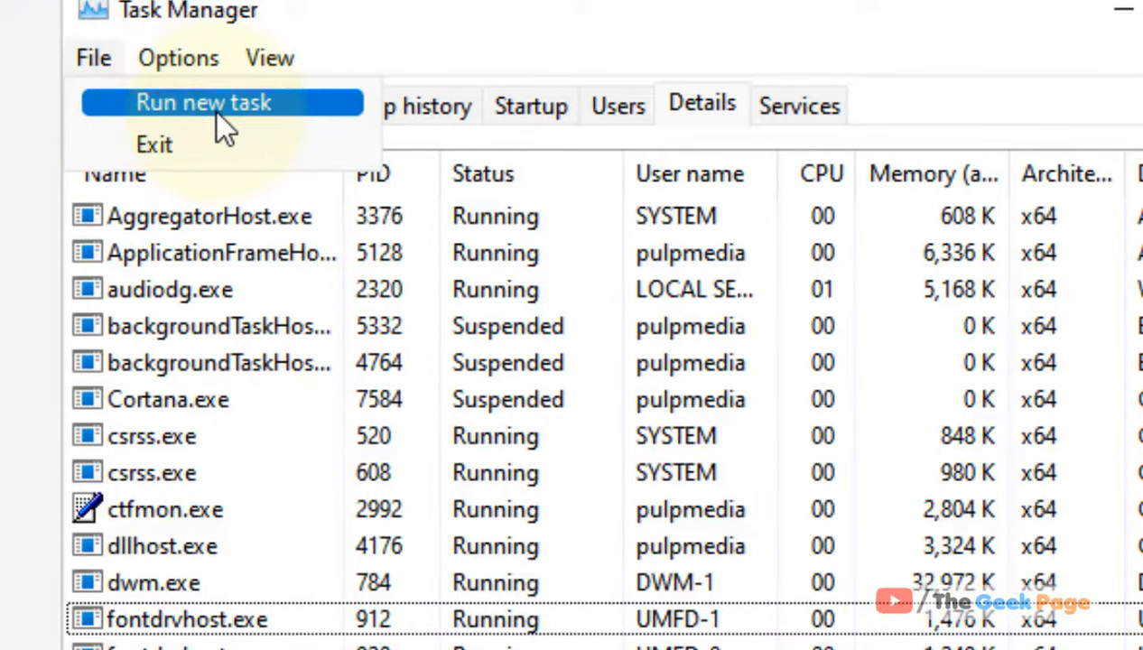
# Step: Run explorer.exe as a new task to restart the desktop shell
pyautogui.click(204, 101)
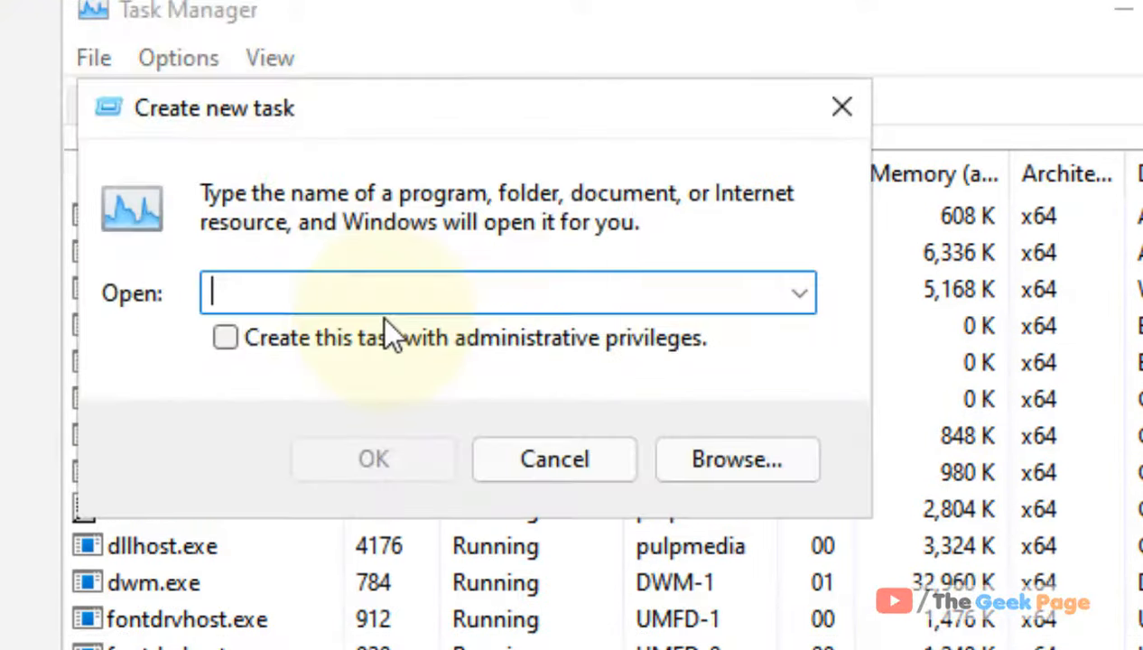
pyautogui.write('explor')
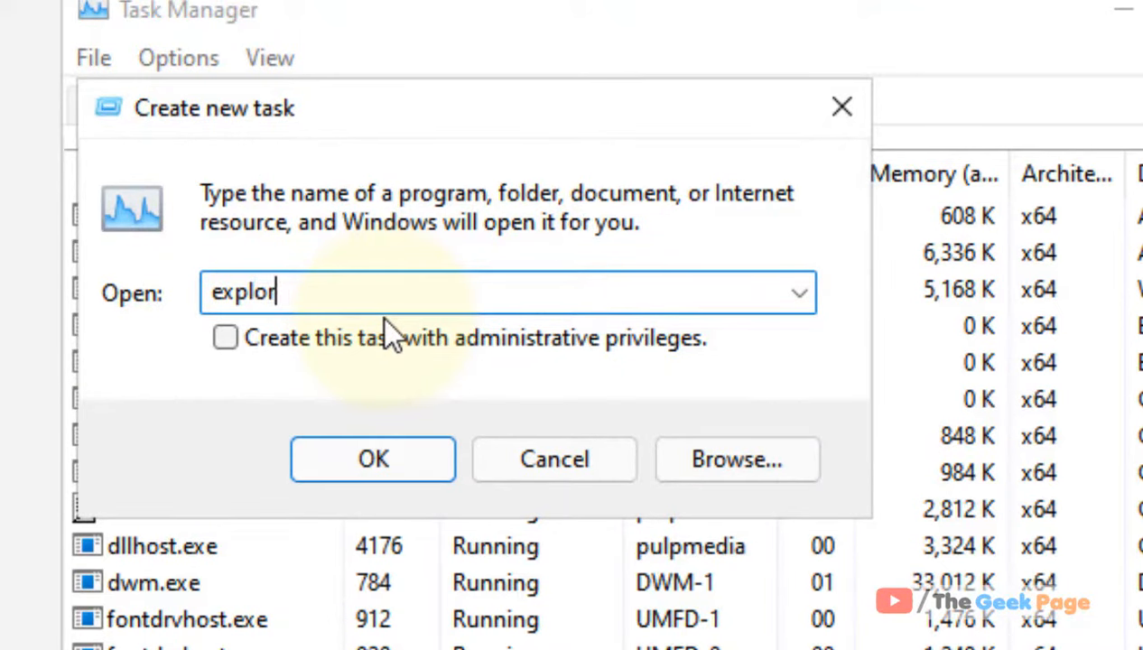
pyautogui.write('er.exe')
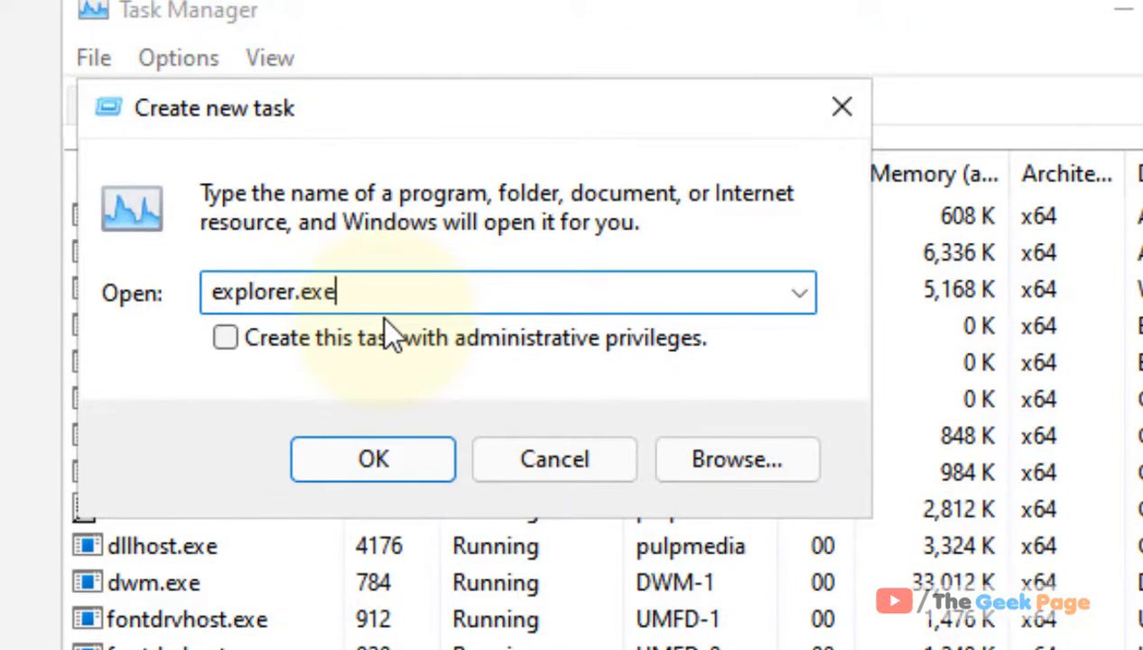
pyautogui.click(372, 459)
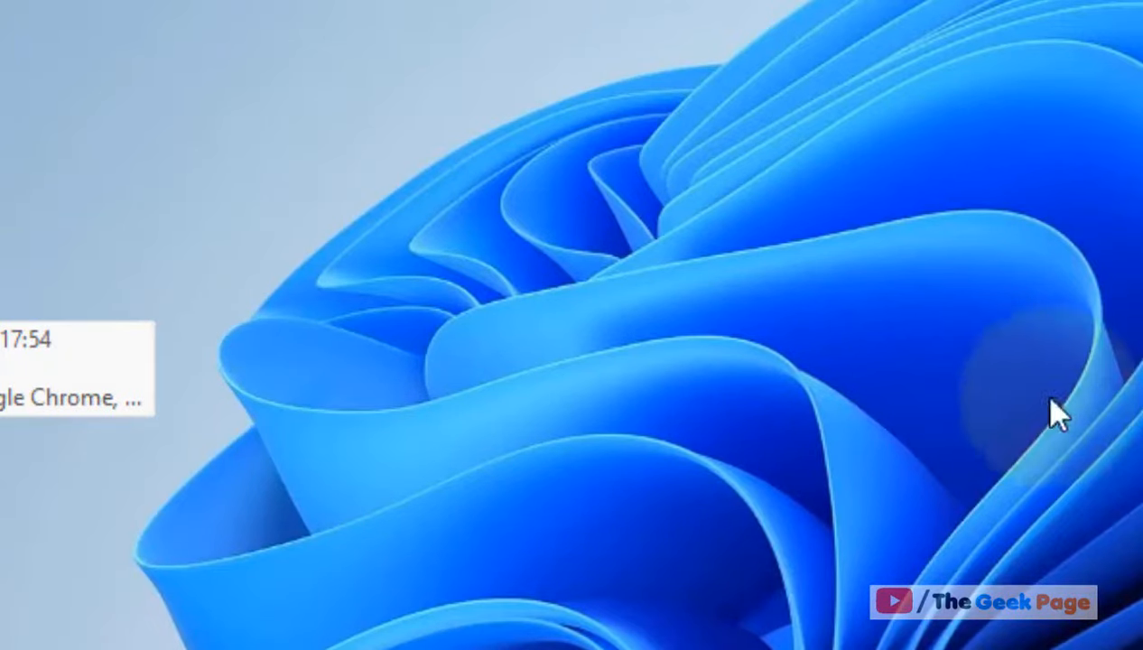
# Step: Set 'Open File Explorer to' This PC in File Explorer Options and confirm
pyautogui.write('file explorer options')
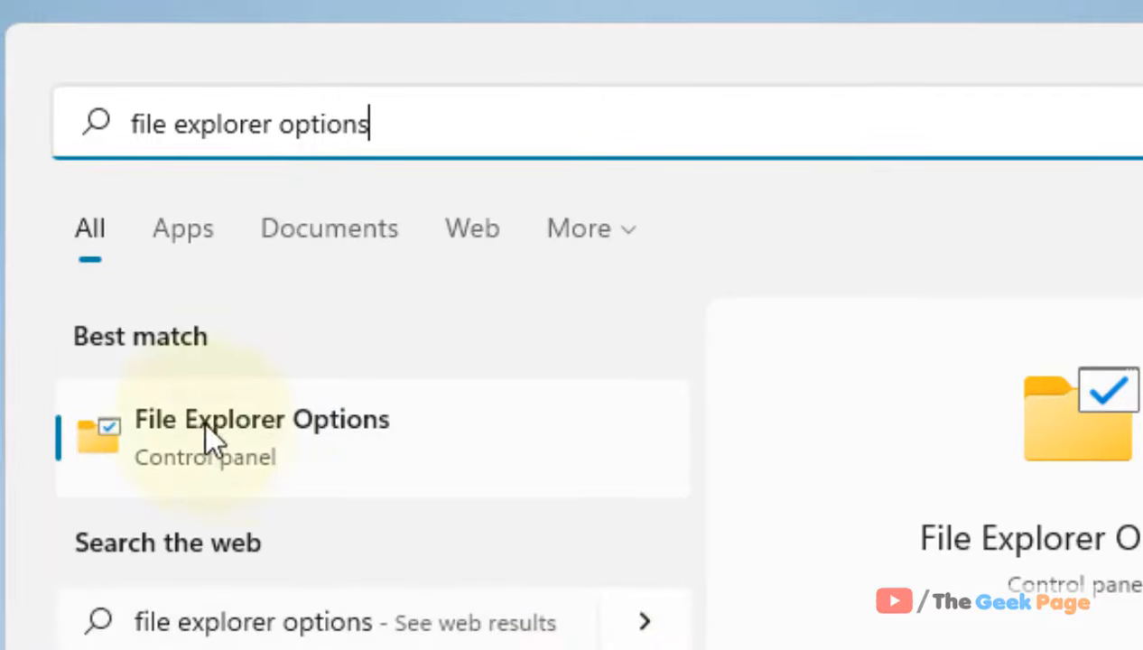
pyautogui.click(262, 419)
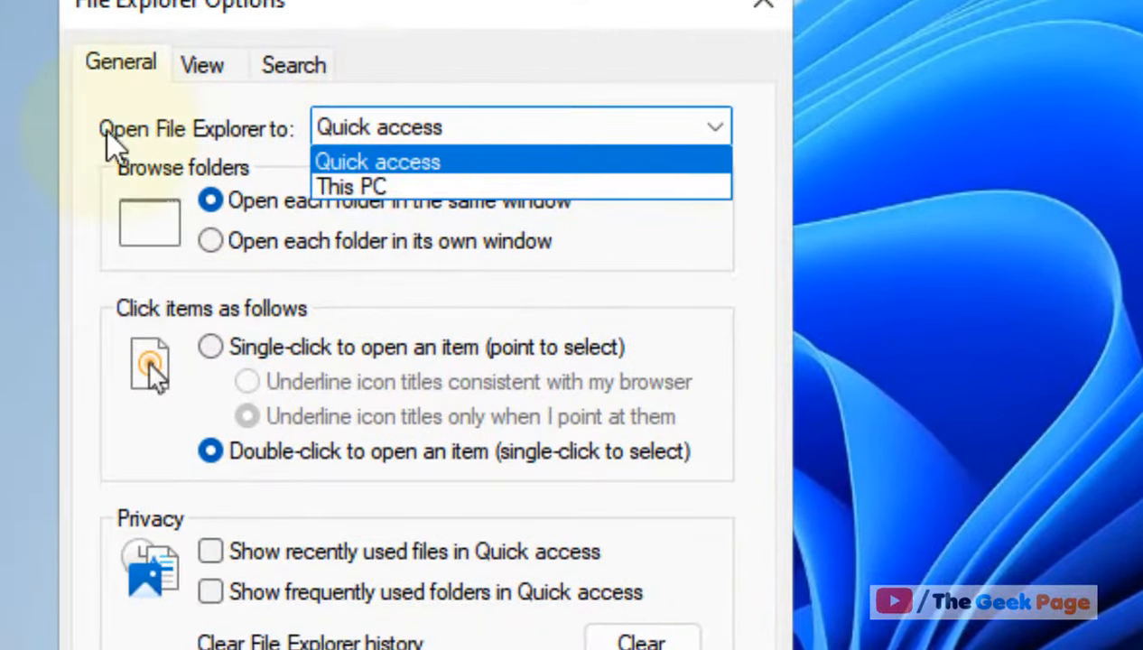
pyautogui.click(351, 187)
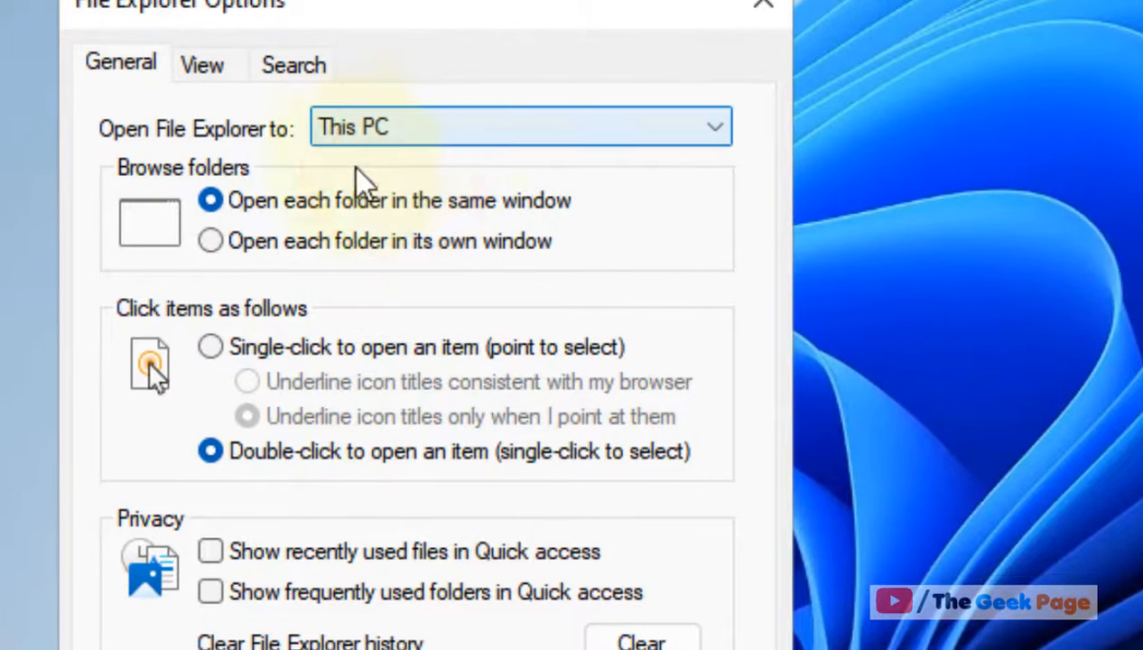
pyautogui.click(713, 126)
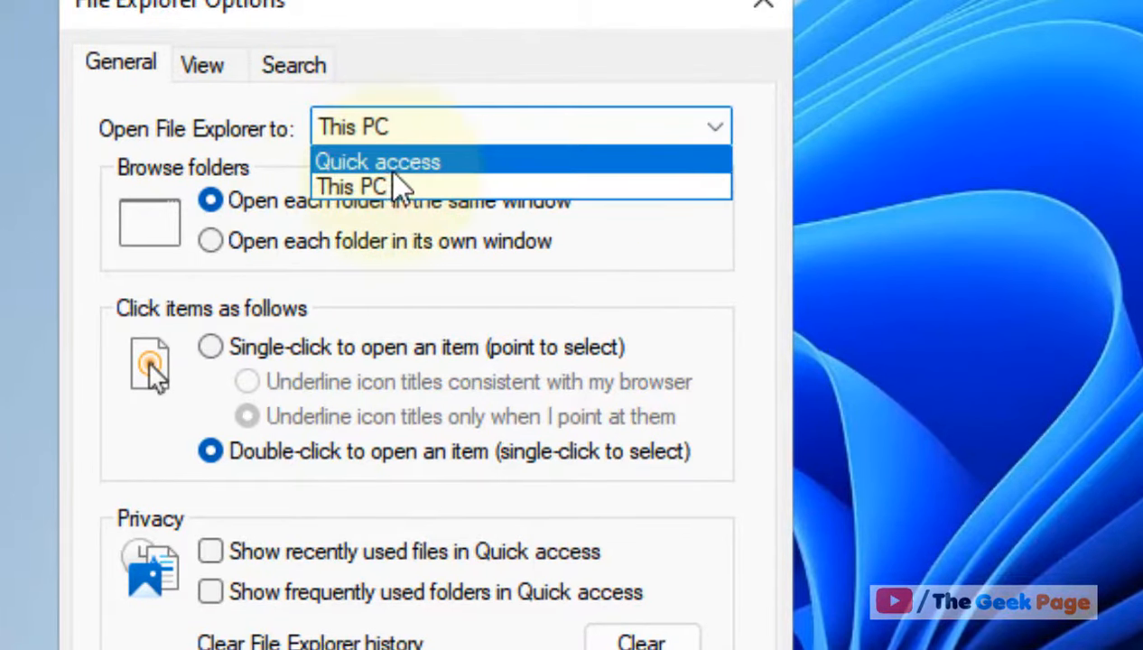
pyautogui.click(352, 186)
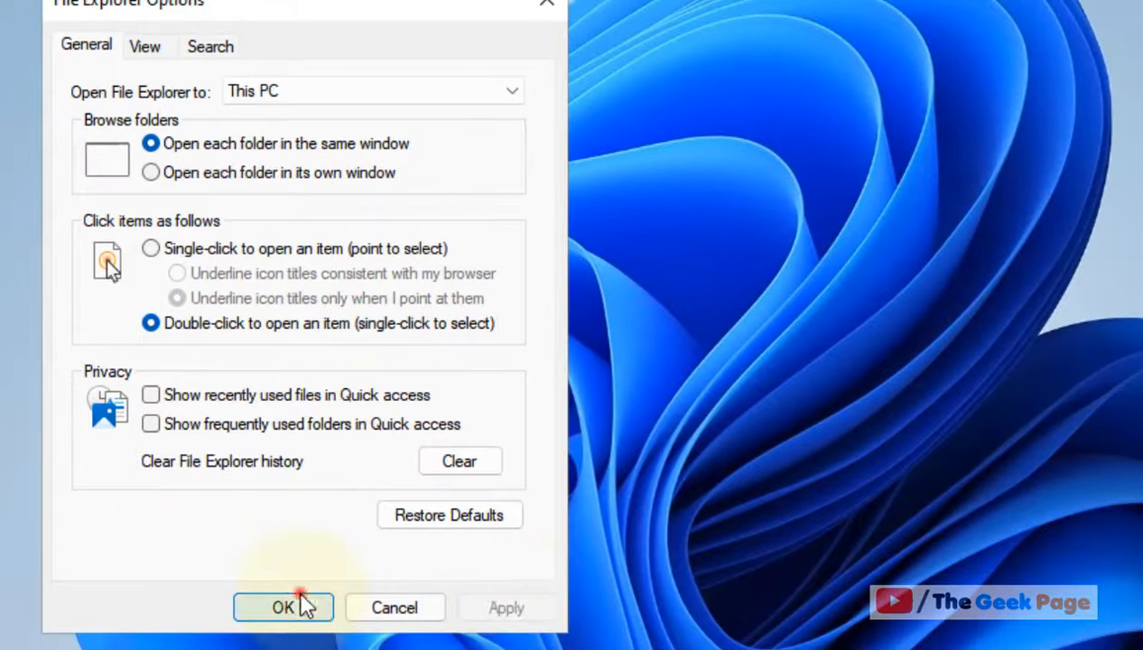
pyautogui.click(283, 607)
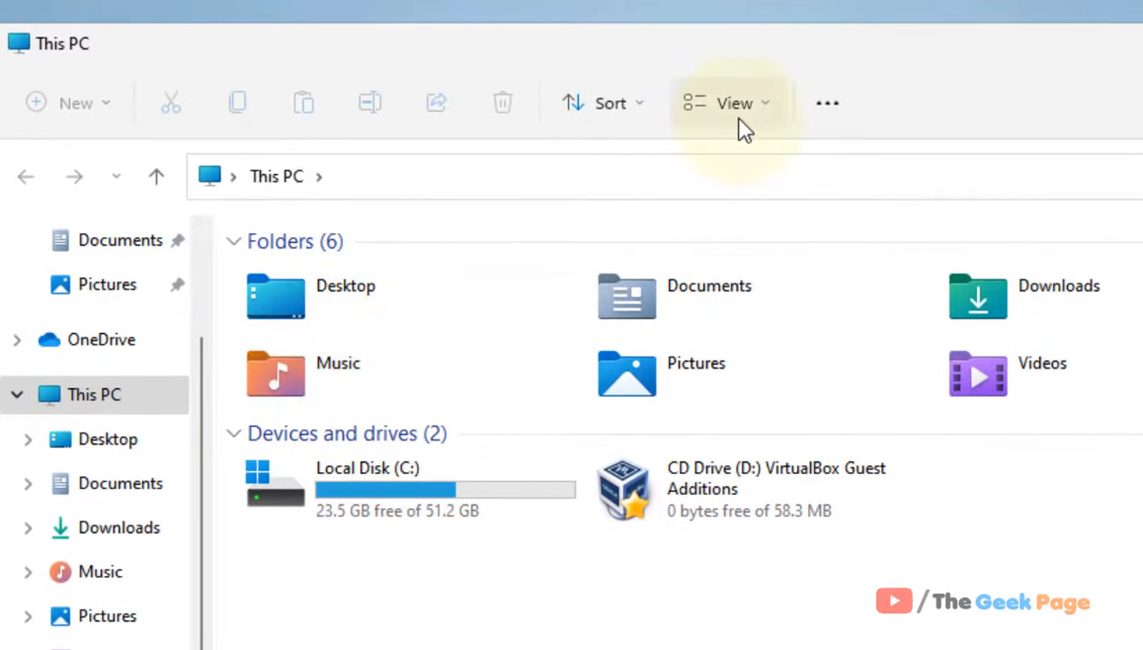
# Step: Confirm Details pane and Preview pane are unchecked under View > Show
pyautogui.click(733, 102)
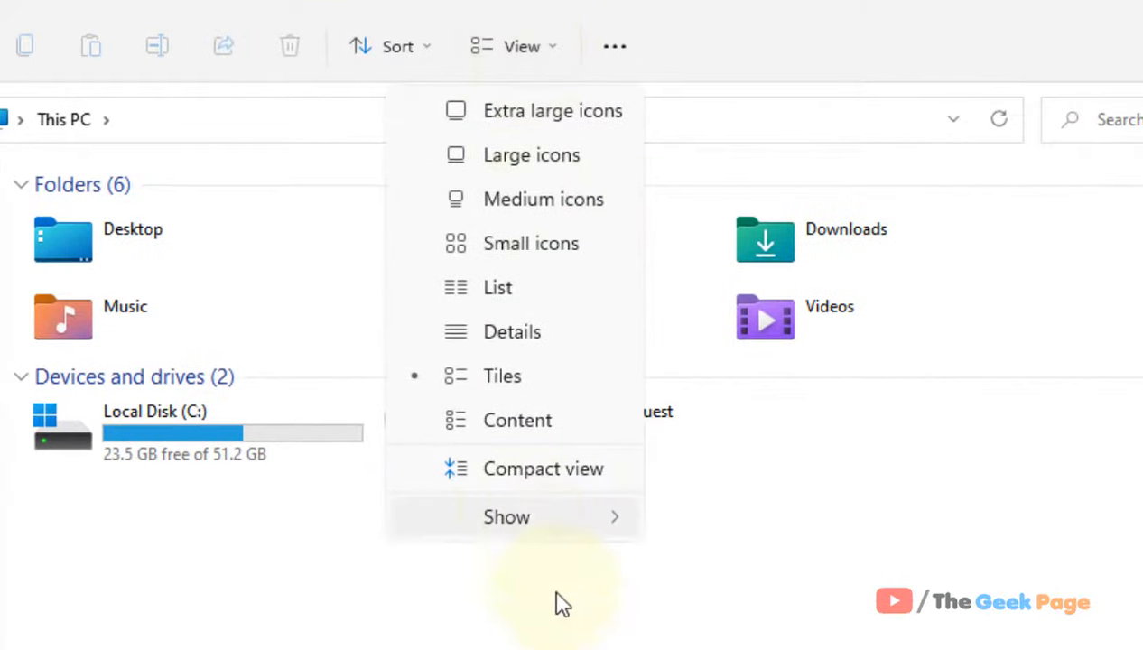
pyautogui.click(506, 517)
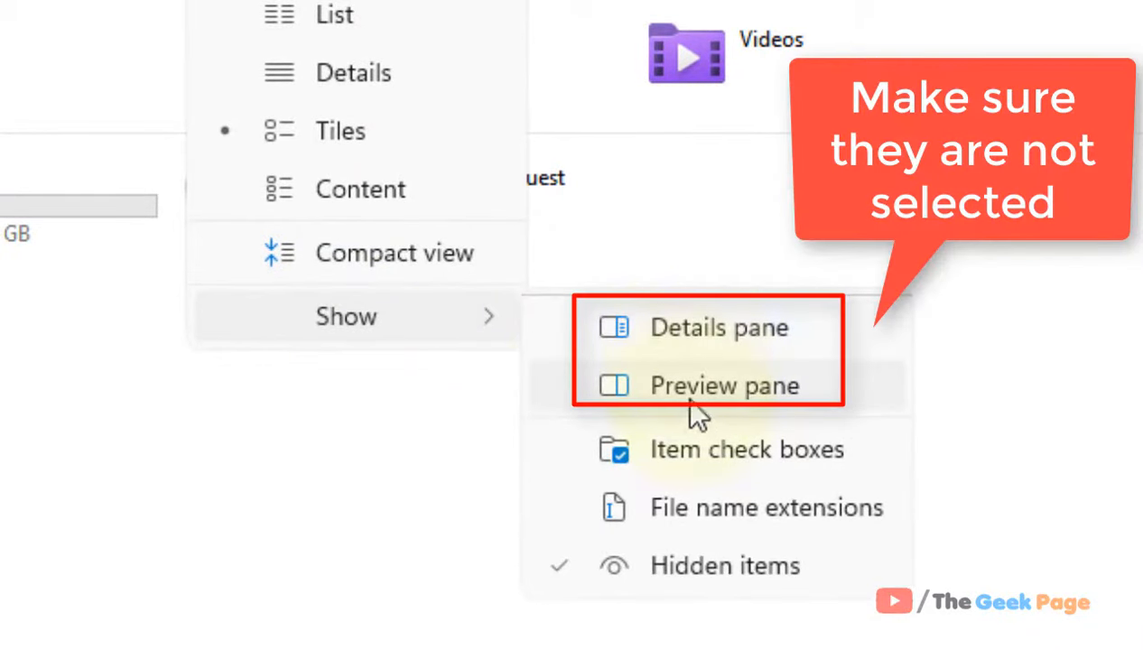
pyautogui.moveTo(562, 578)
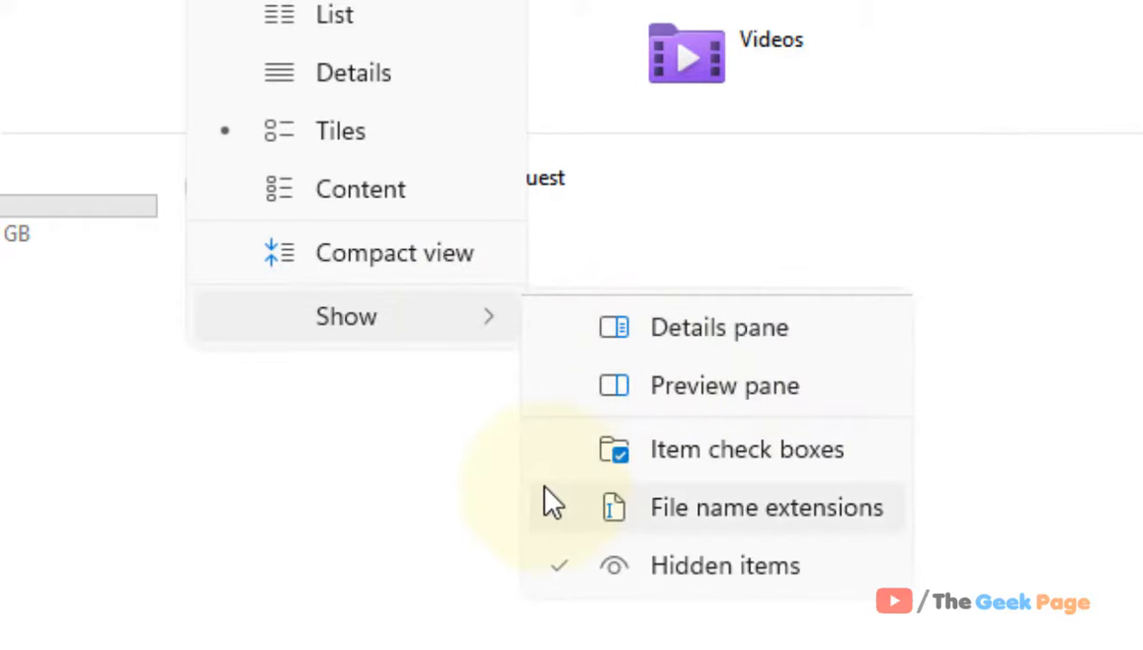
pyautogui.click(767, 506)
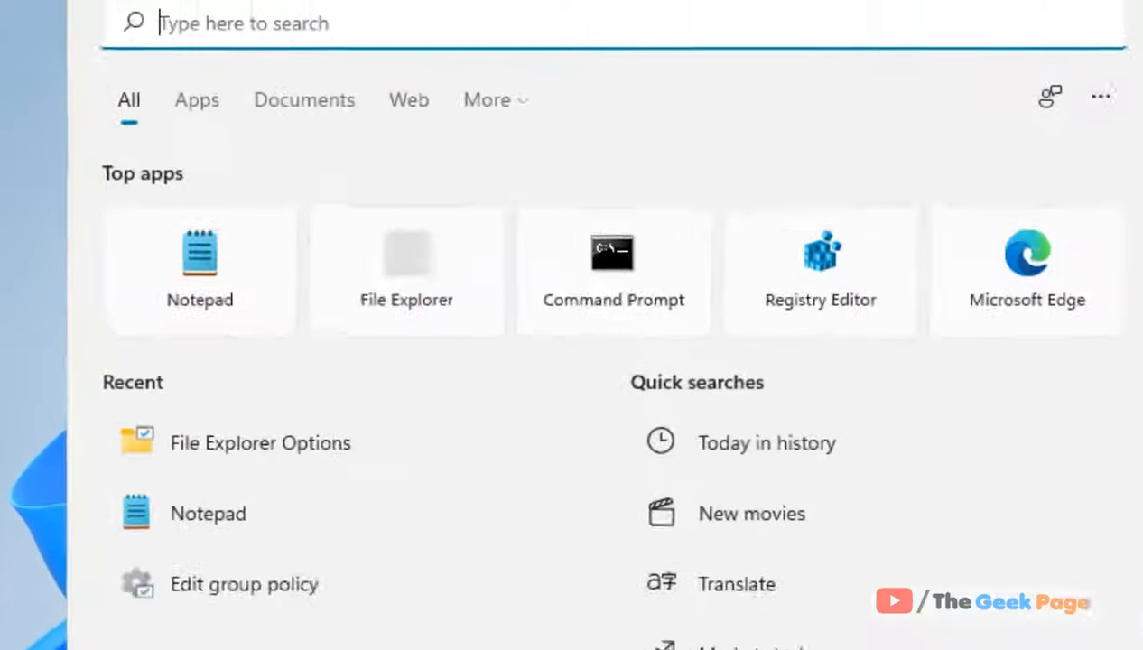
# Step: Set the display scale to 100% (Recommended) in Display settings
pyautogui.write('displ')
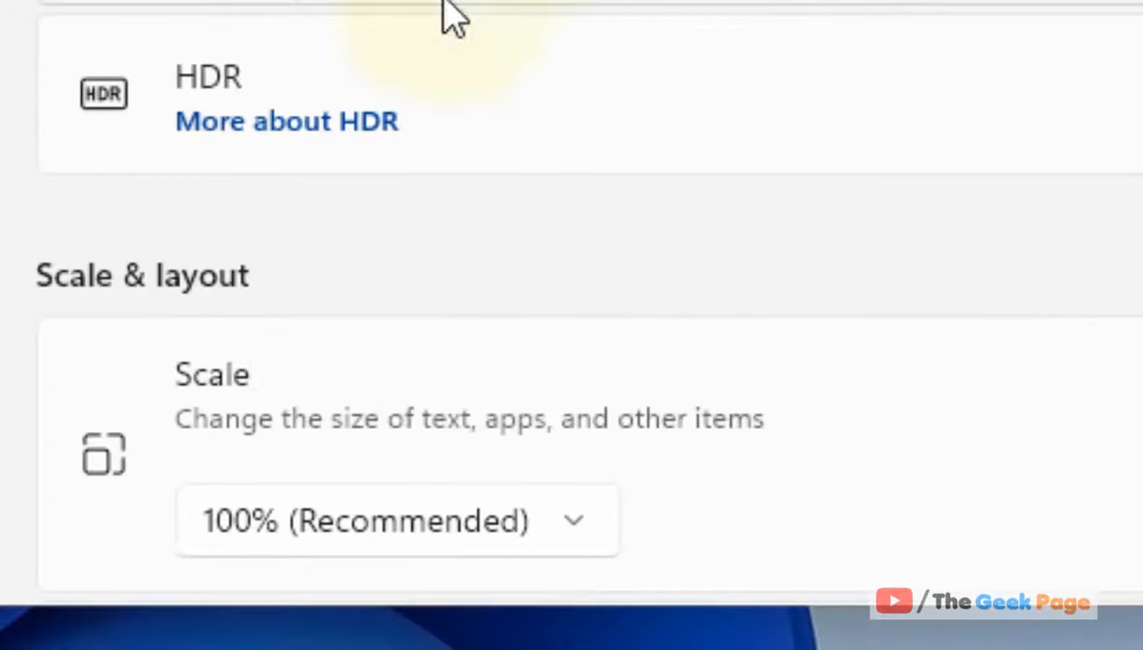
pyautogui.scroll(-3)
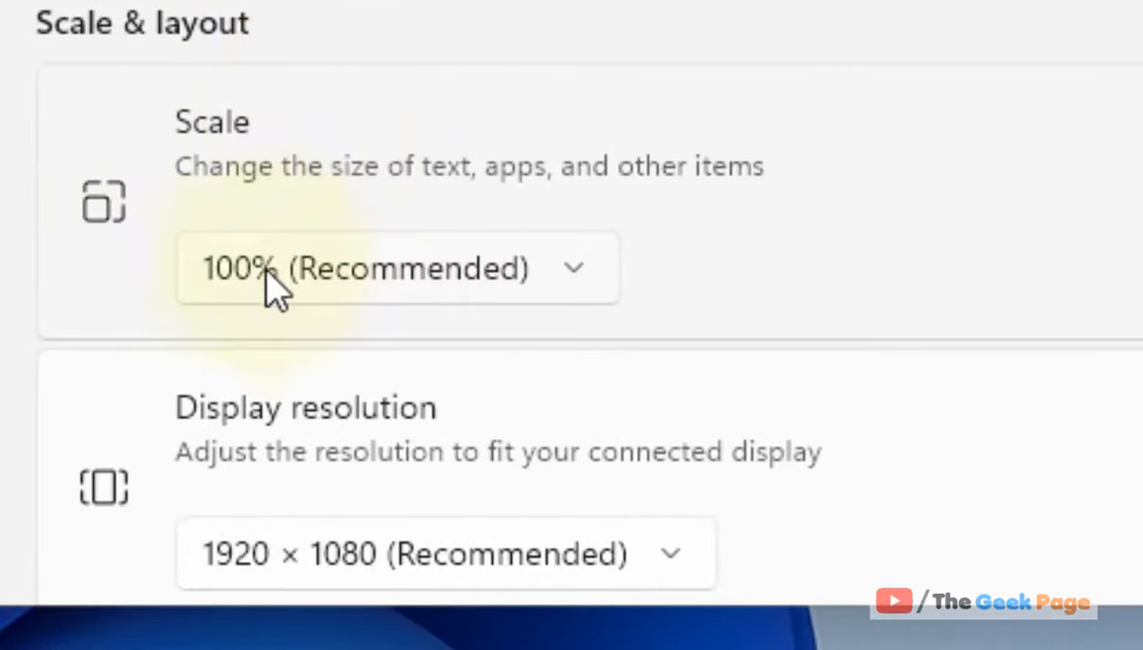
pyautogui.click(397, 267)
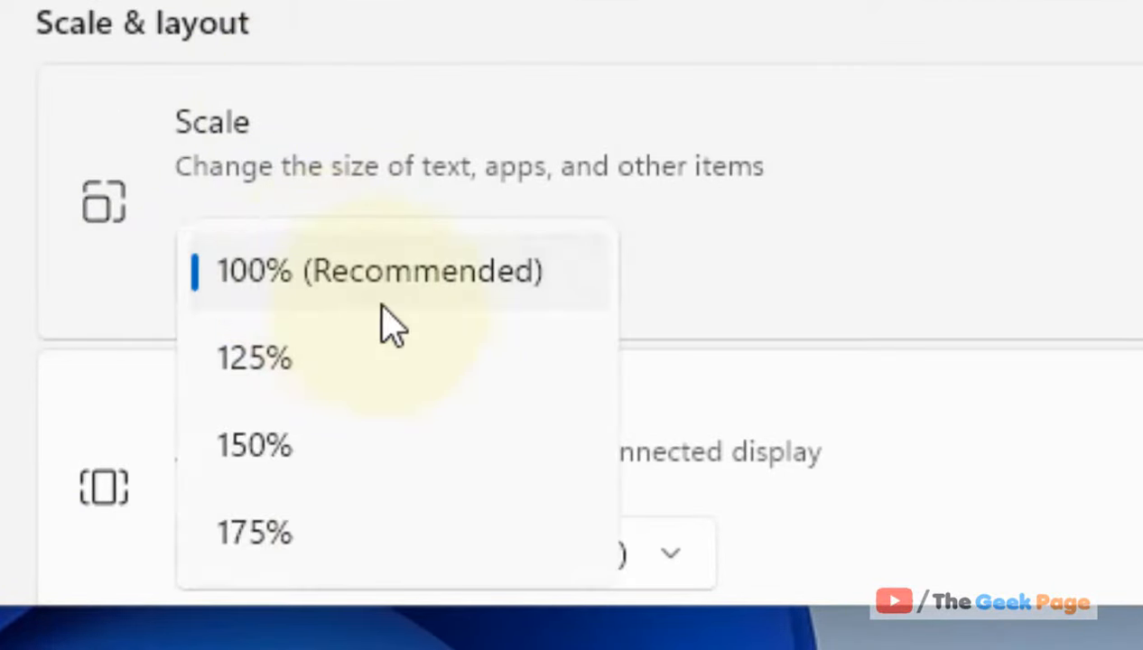
pyautogui.click(379, 270)
pyautogui.write('file explorer options')
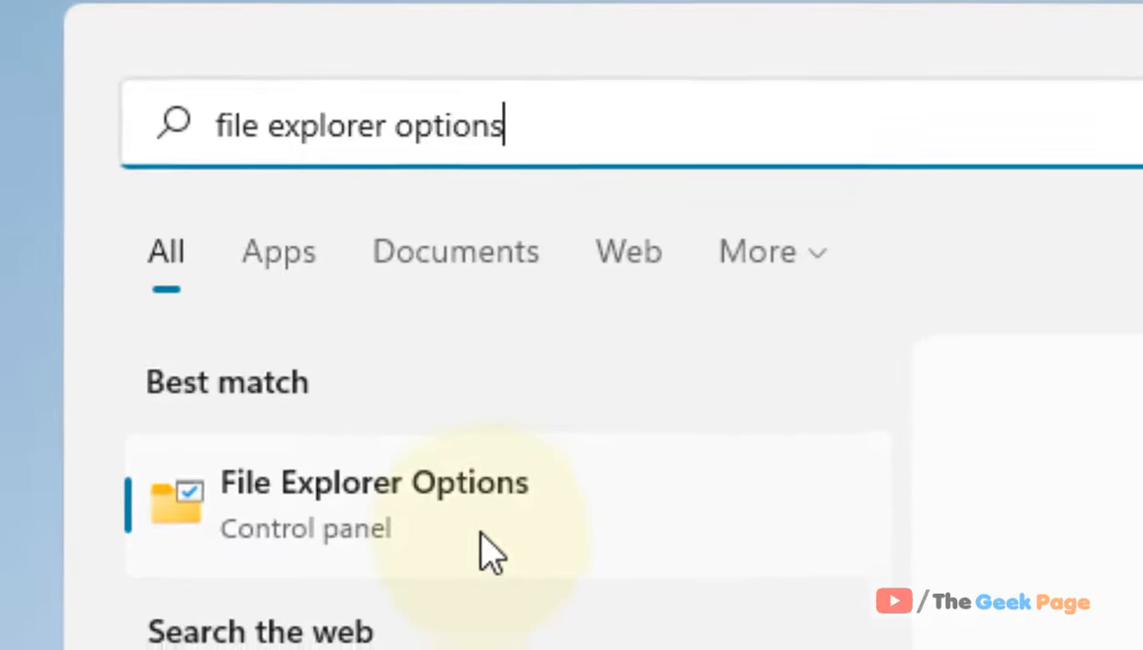
# Step: Restore defaults on File Explorer Options' General tab
pyautogui.click(373, 481)
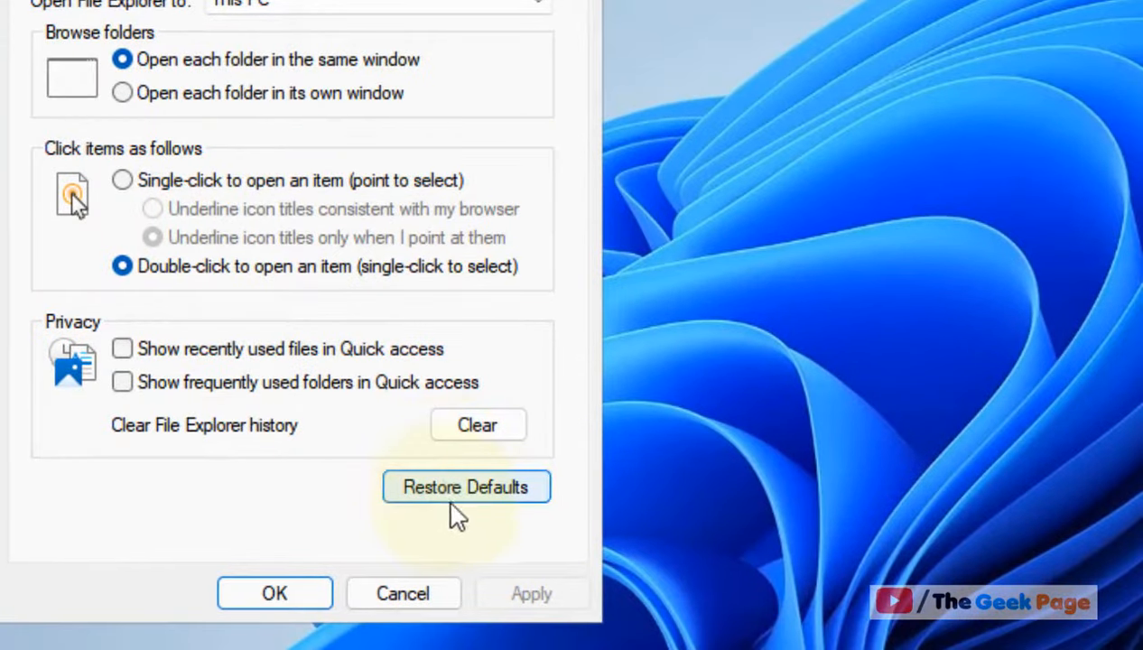
pyautogui.click(466, 487)
pyautogui.write('m')
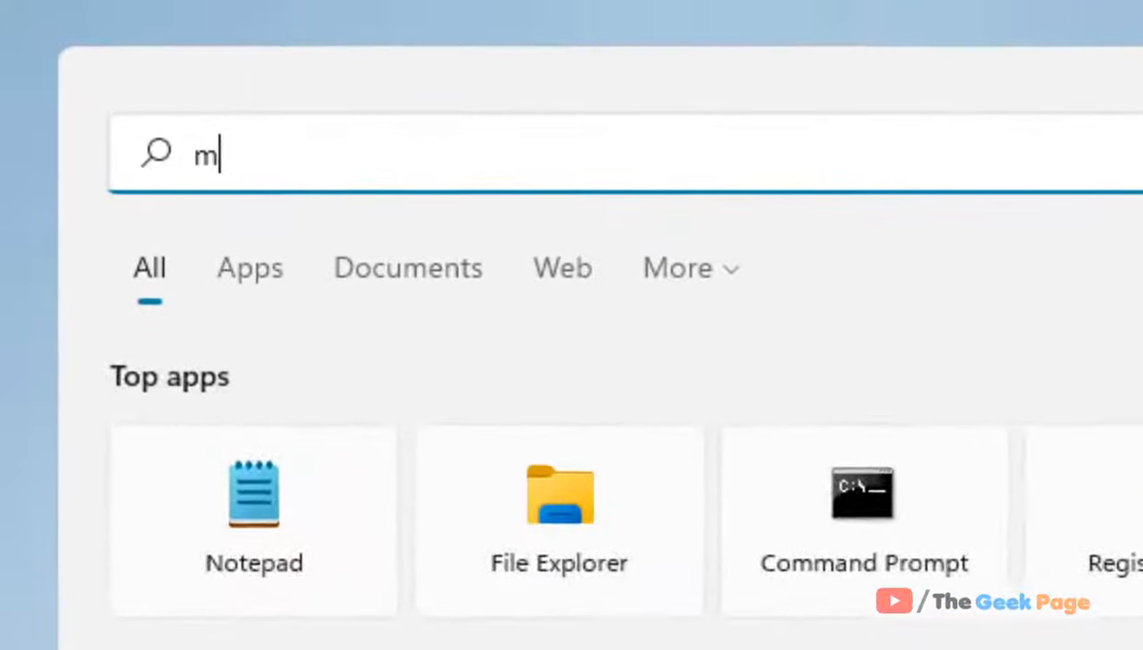
# Step: In msconfig, hide Microsoft services, disable all others, apply and confirm
pyautogui.write('sconfig')
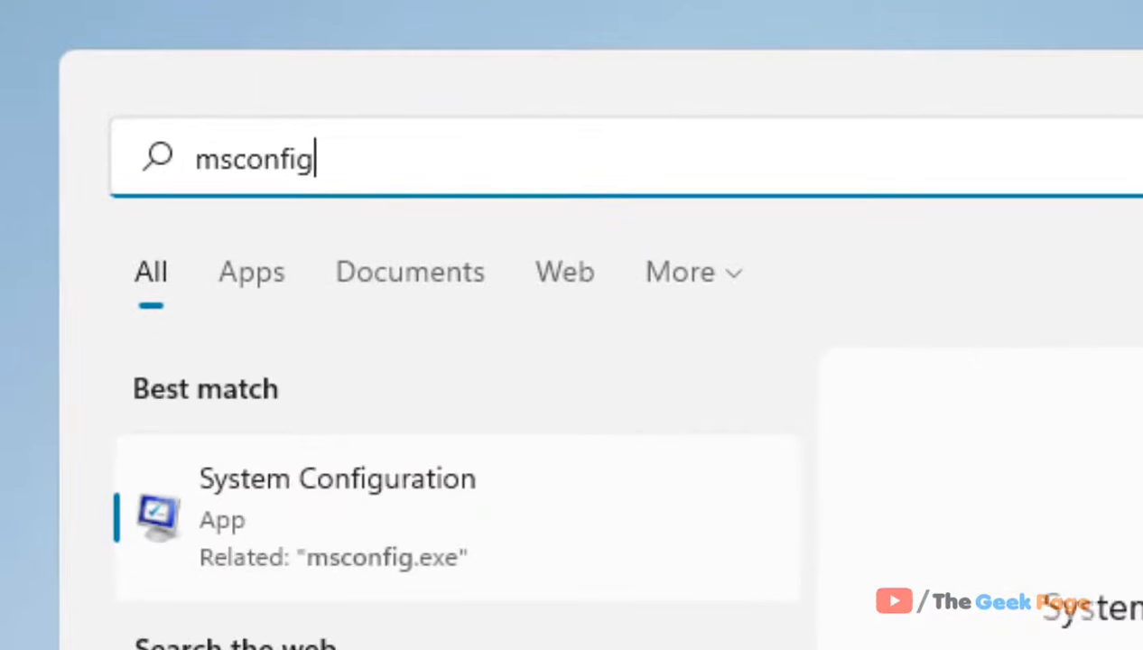
pyautogui.moveTo(171, 542)
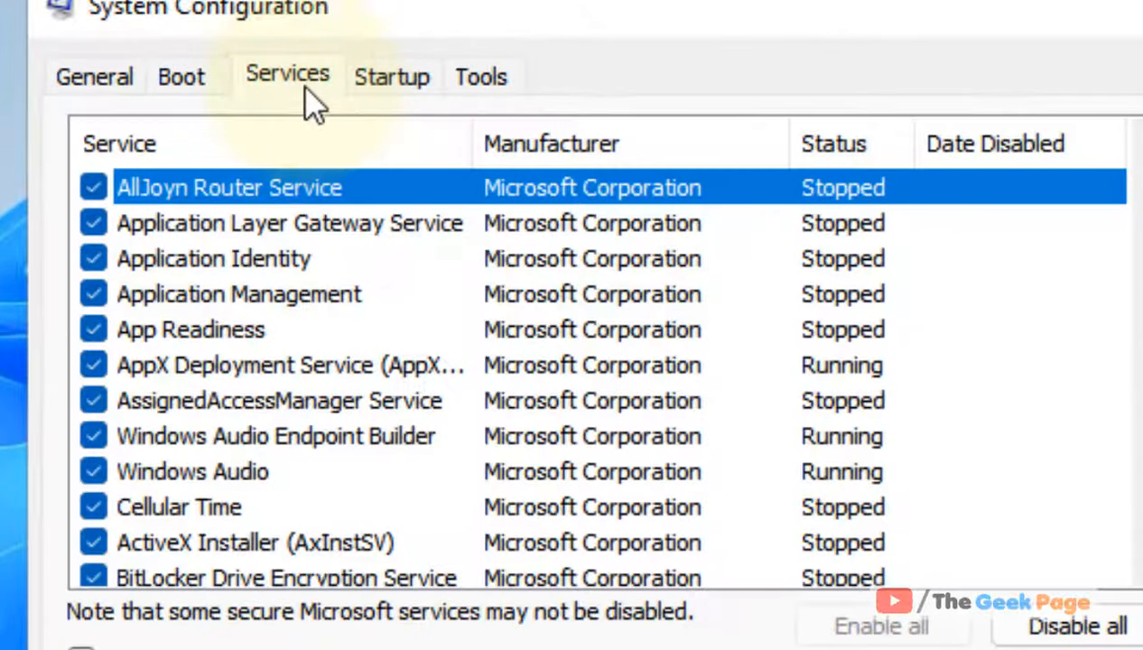
pyautogui.click(66, 545)
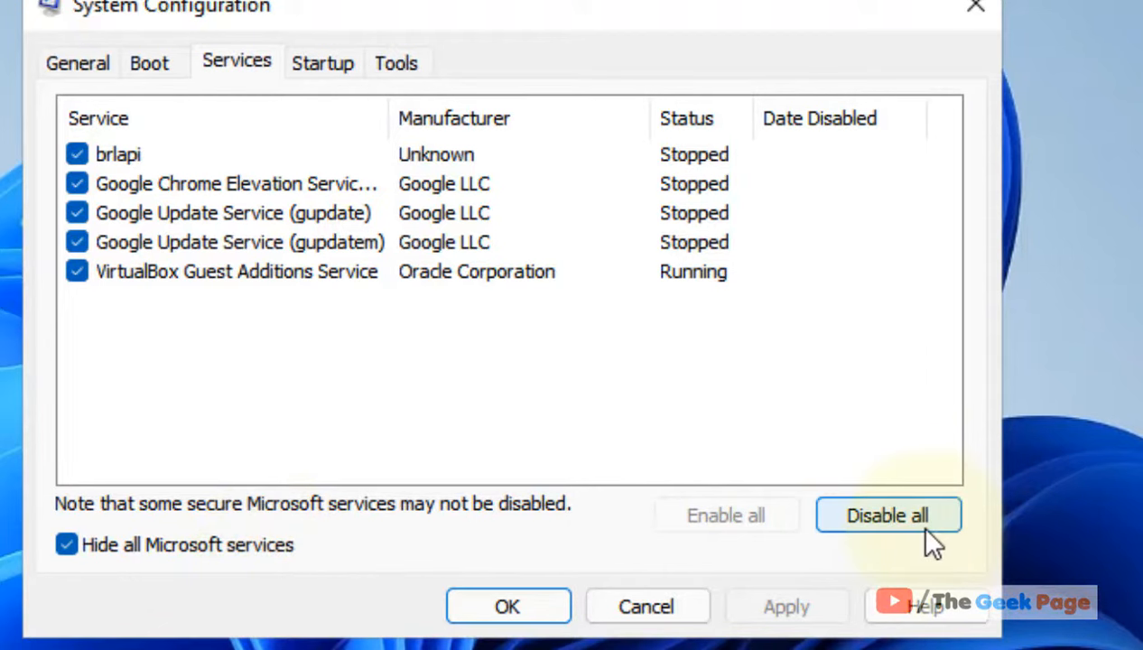
pyautogui.click(887, 514)
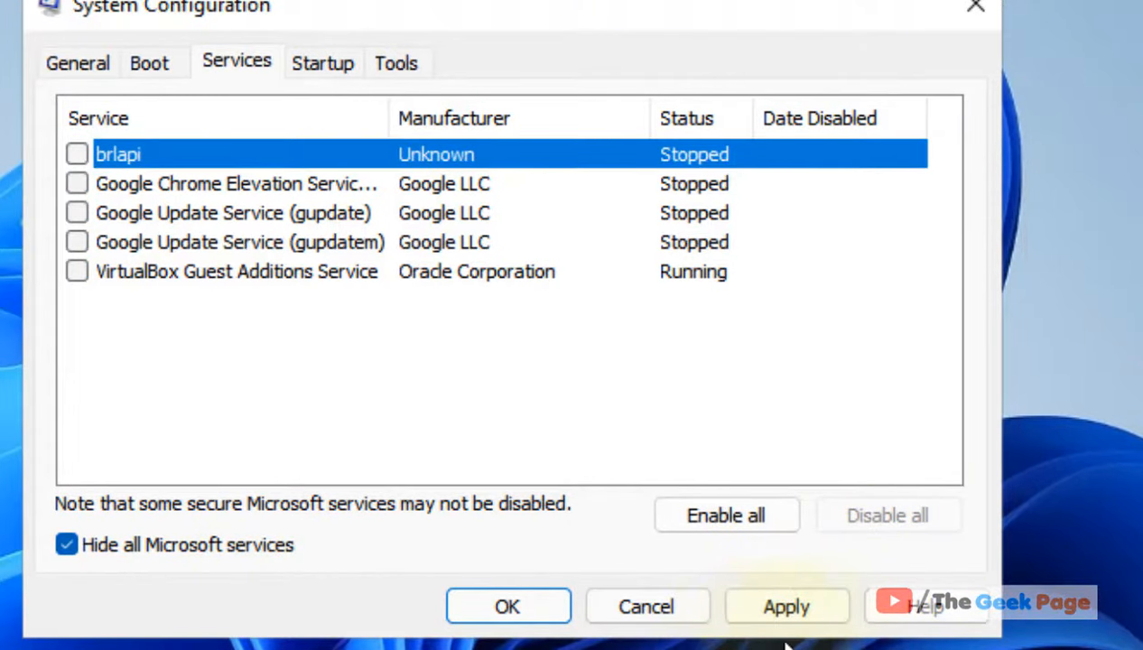
pyautogui.click(784, 606)
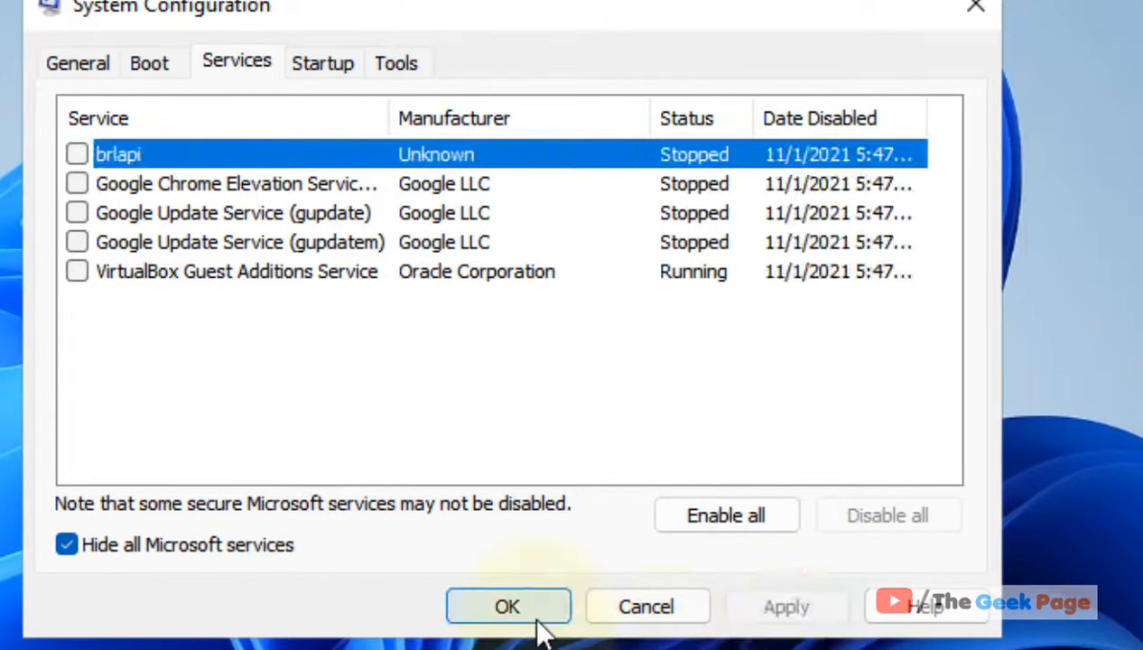
pyautogui.click(507, 606)
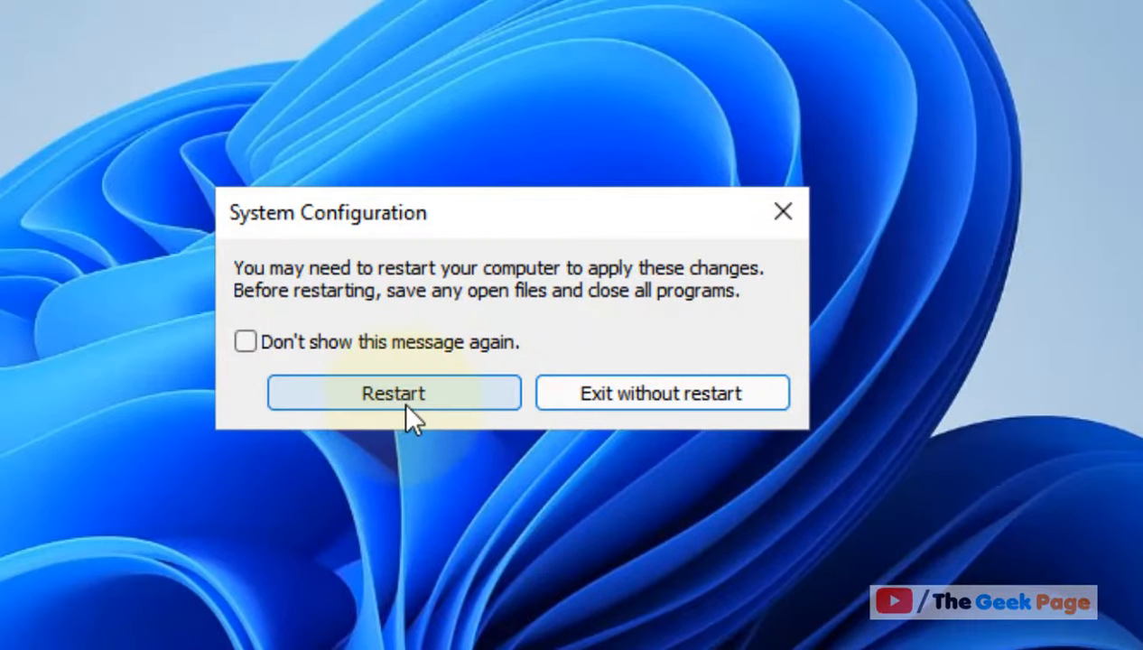